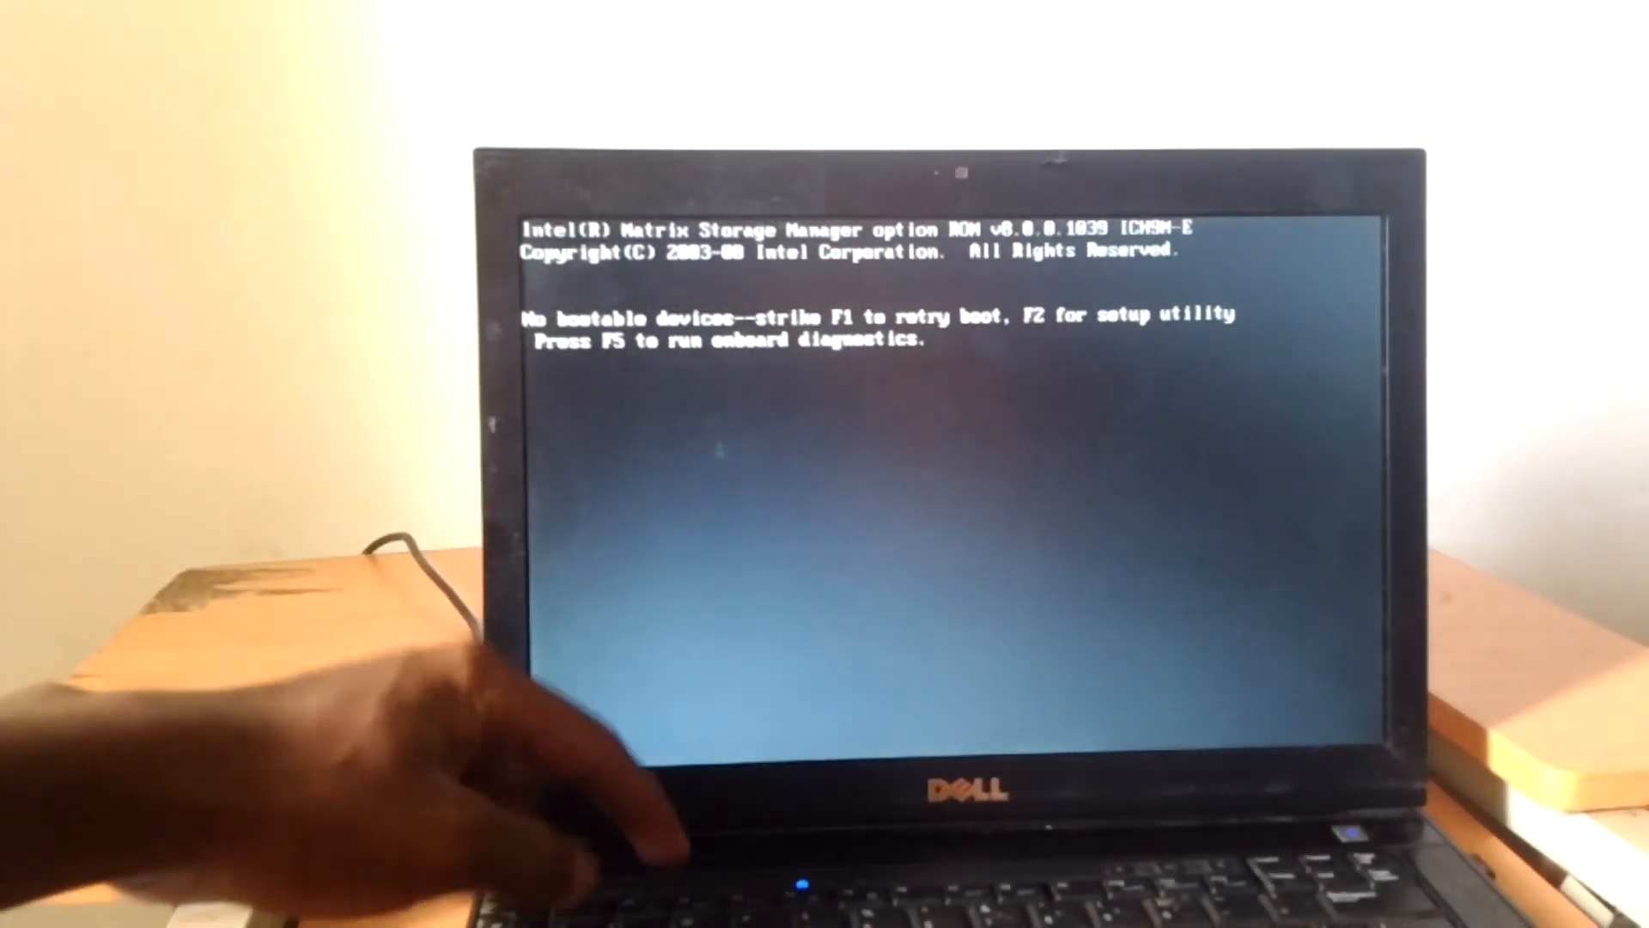
Enter the BIOS Setup utility with F2 from the 'No bootable devices' prompt
key("f2")
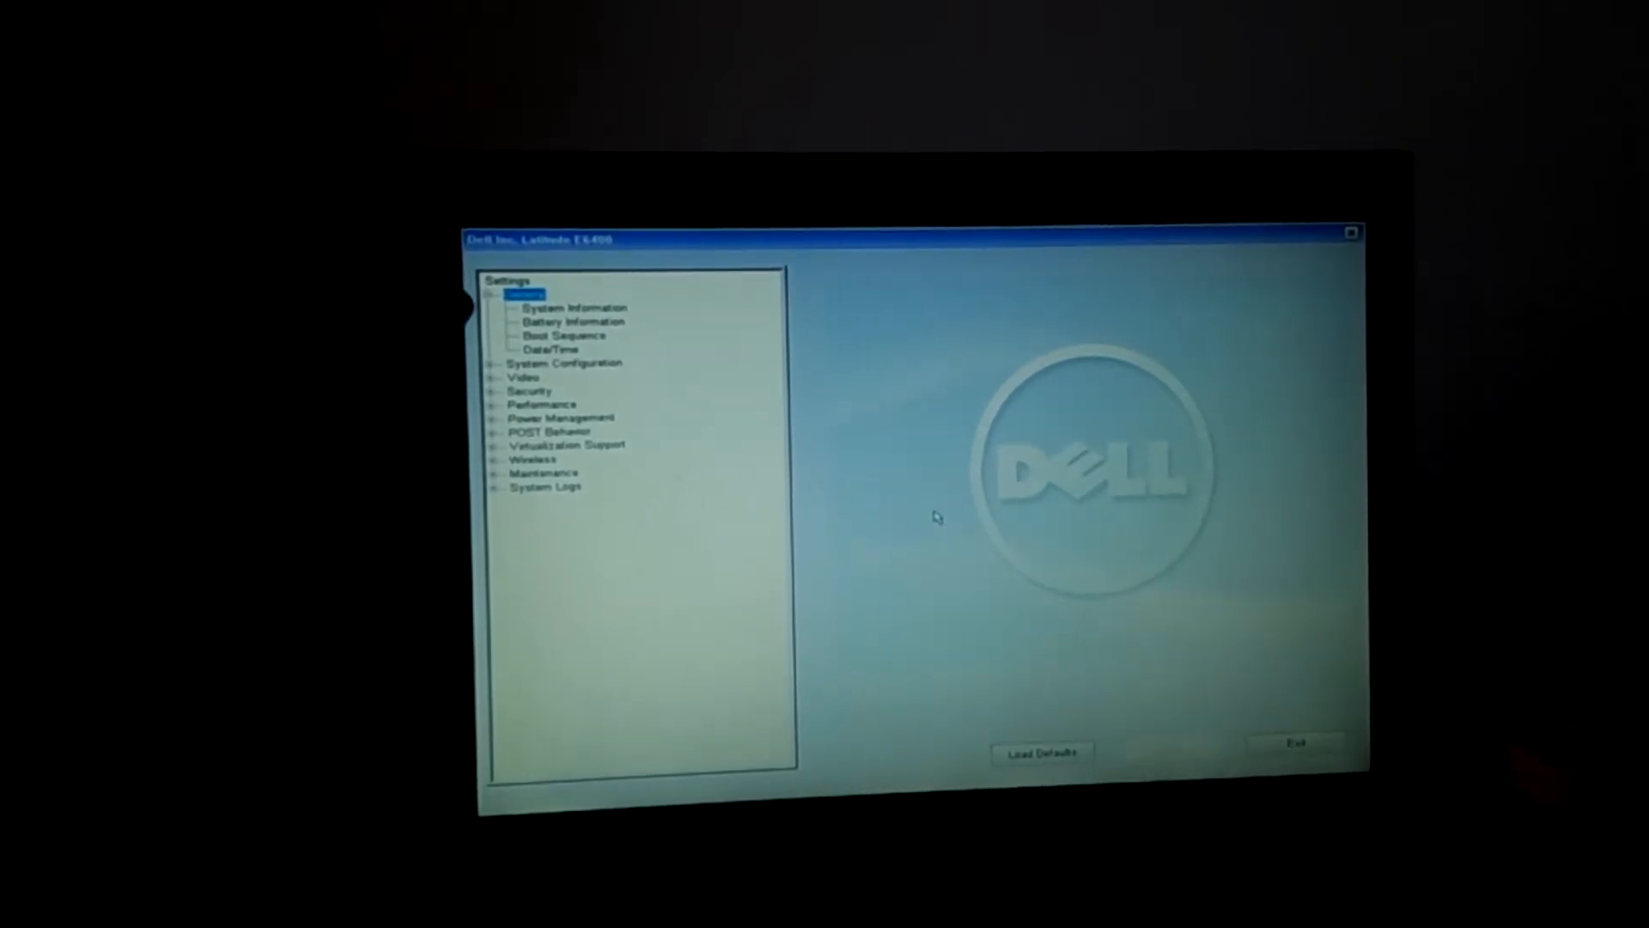
mouse_move(778, 462)
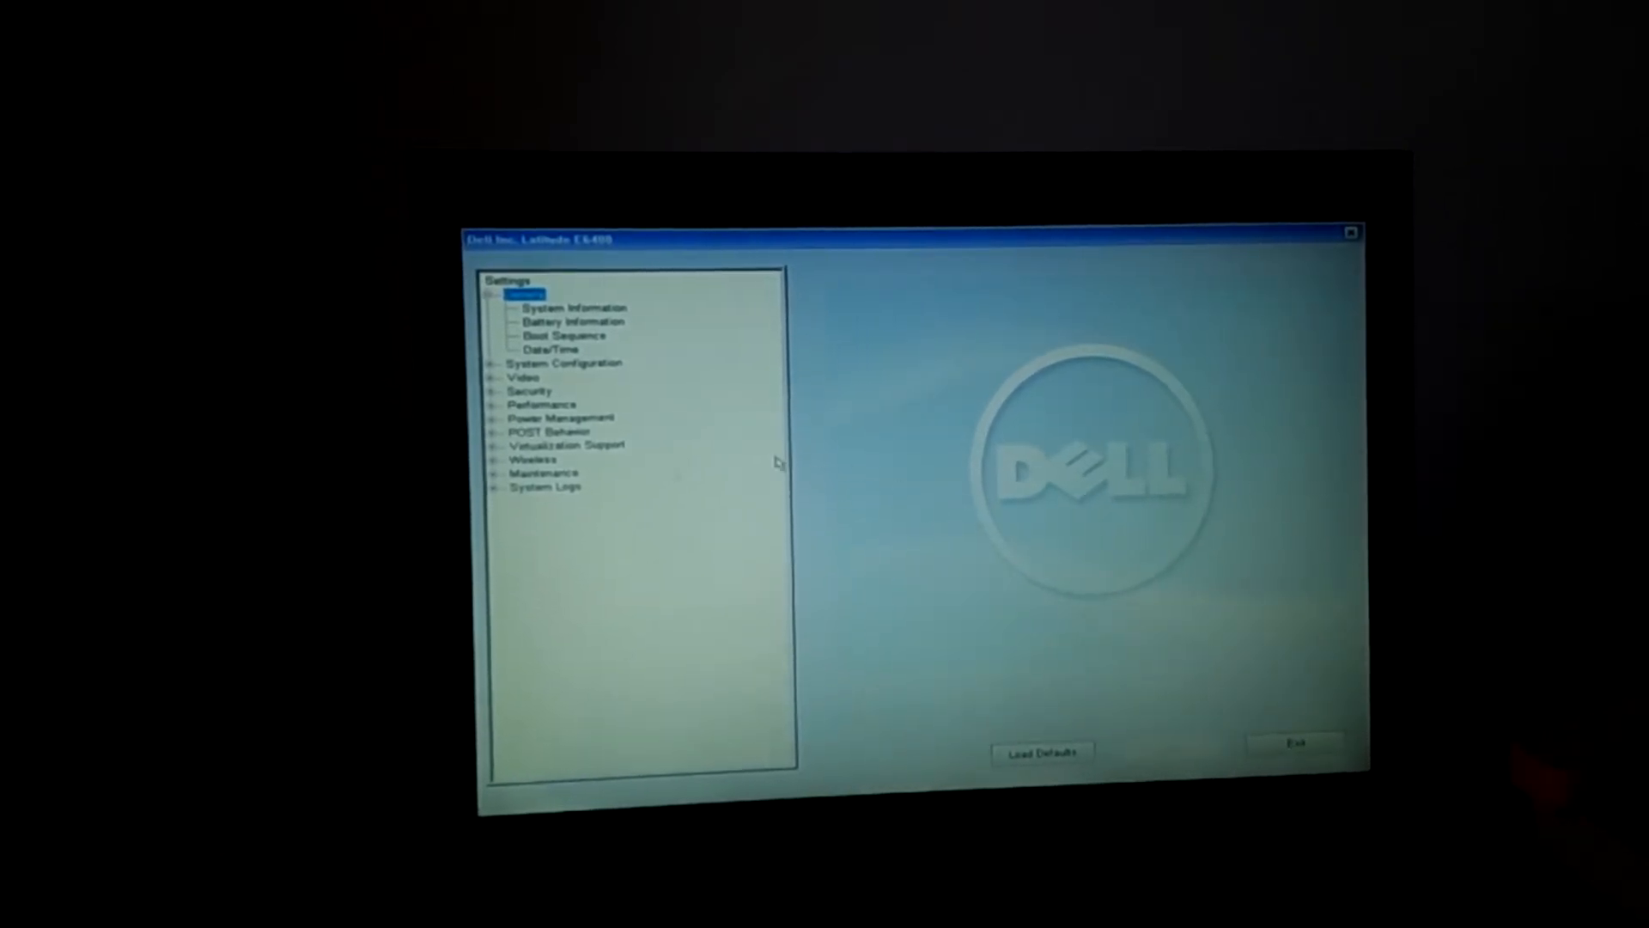
Enable Internal HDD (IRRT) in Boot Sequence, apply the change, and exit to reboot
left_click(562, 335)
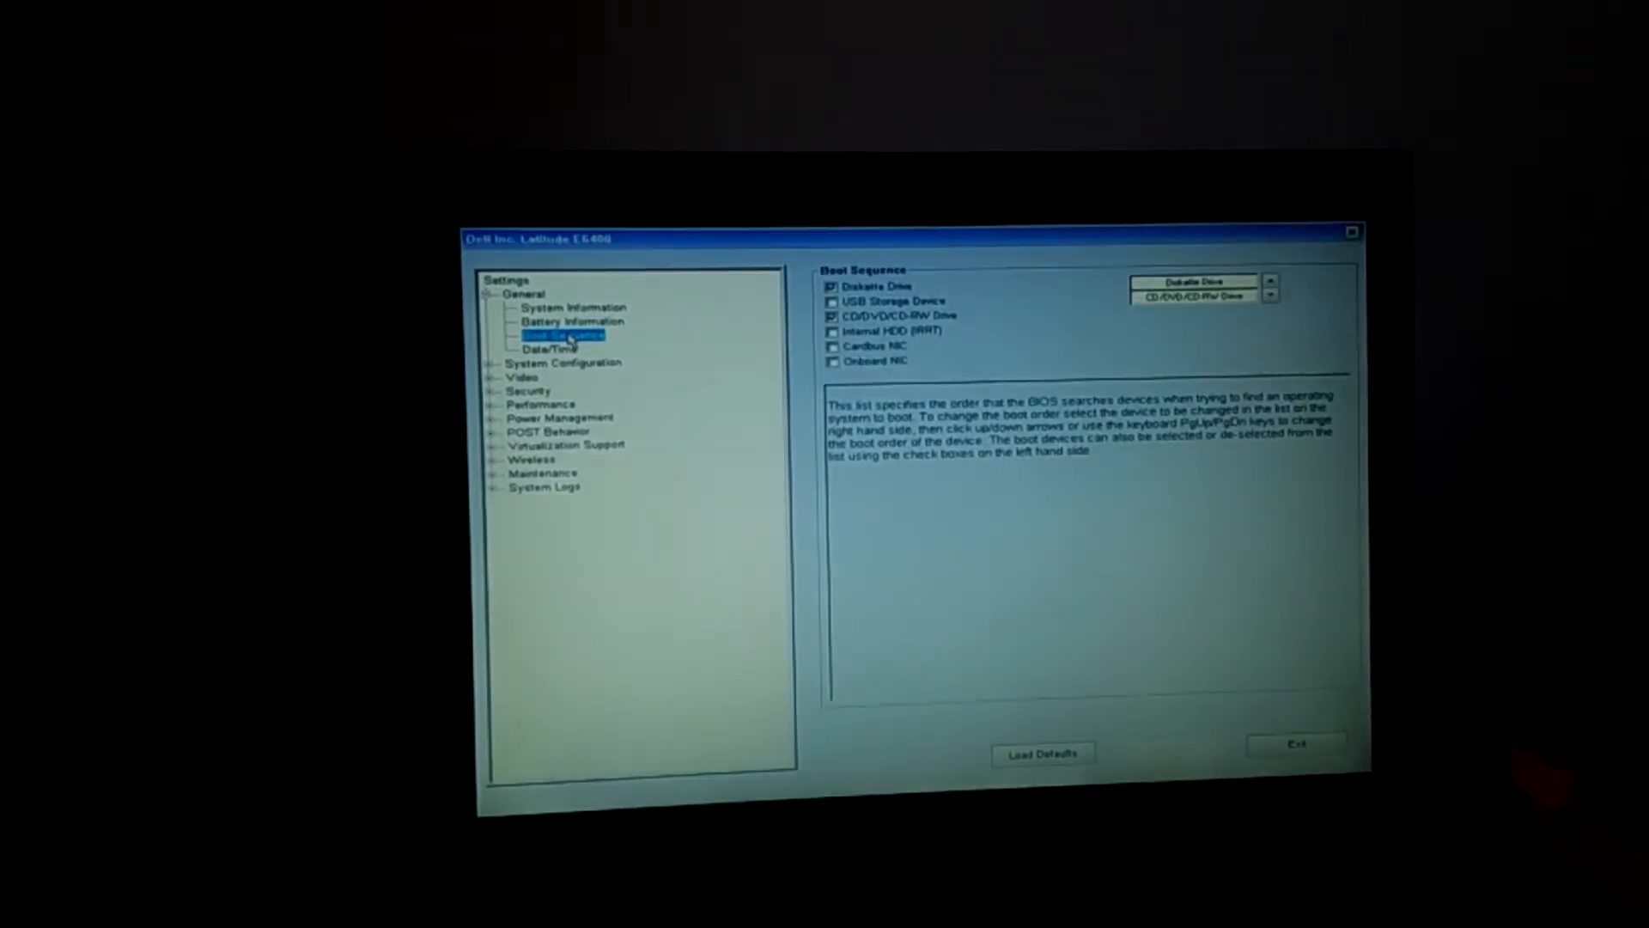
mouse_move(720, 354)
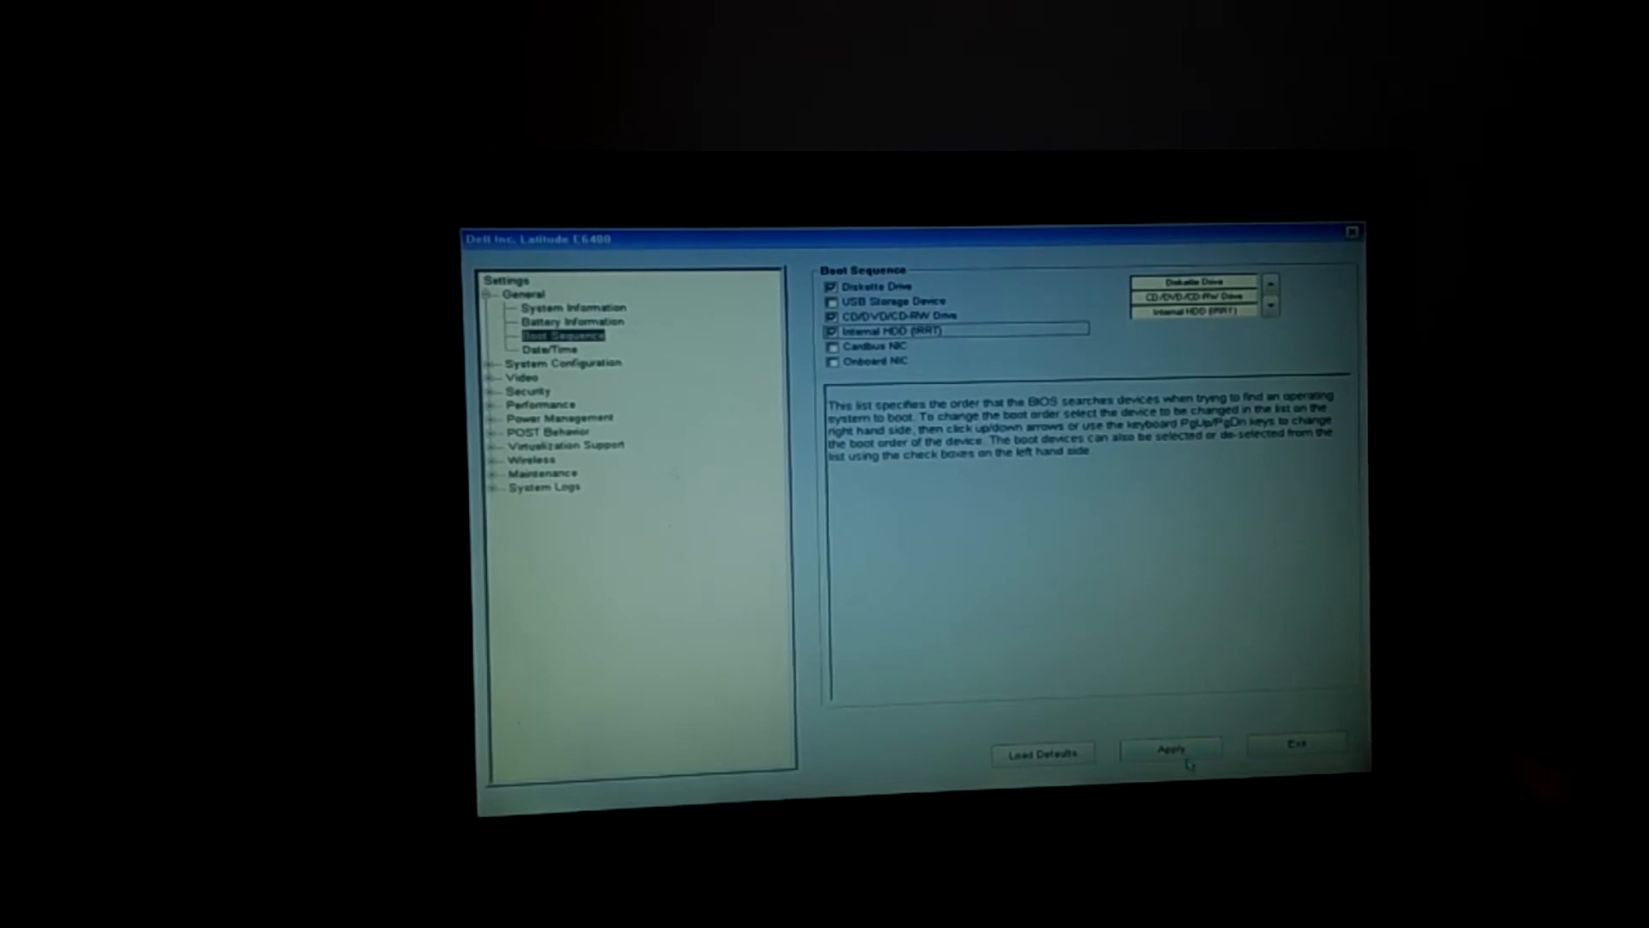
left_click(1170, 747)
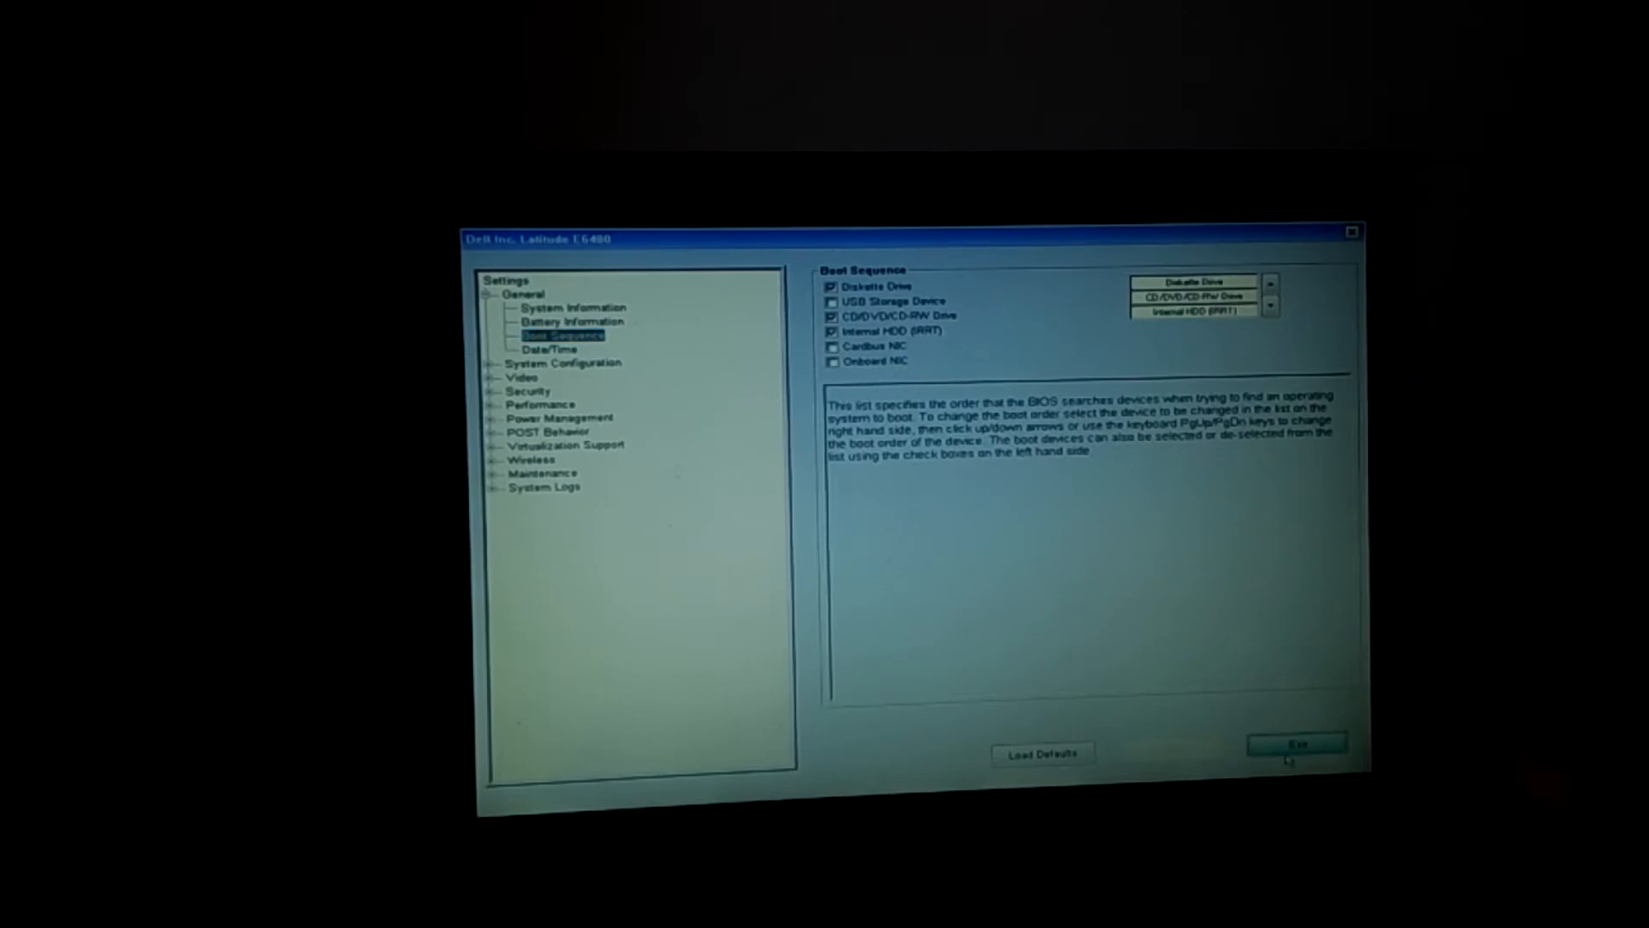
left_click(1297, 743)
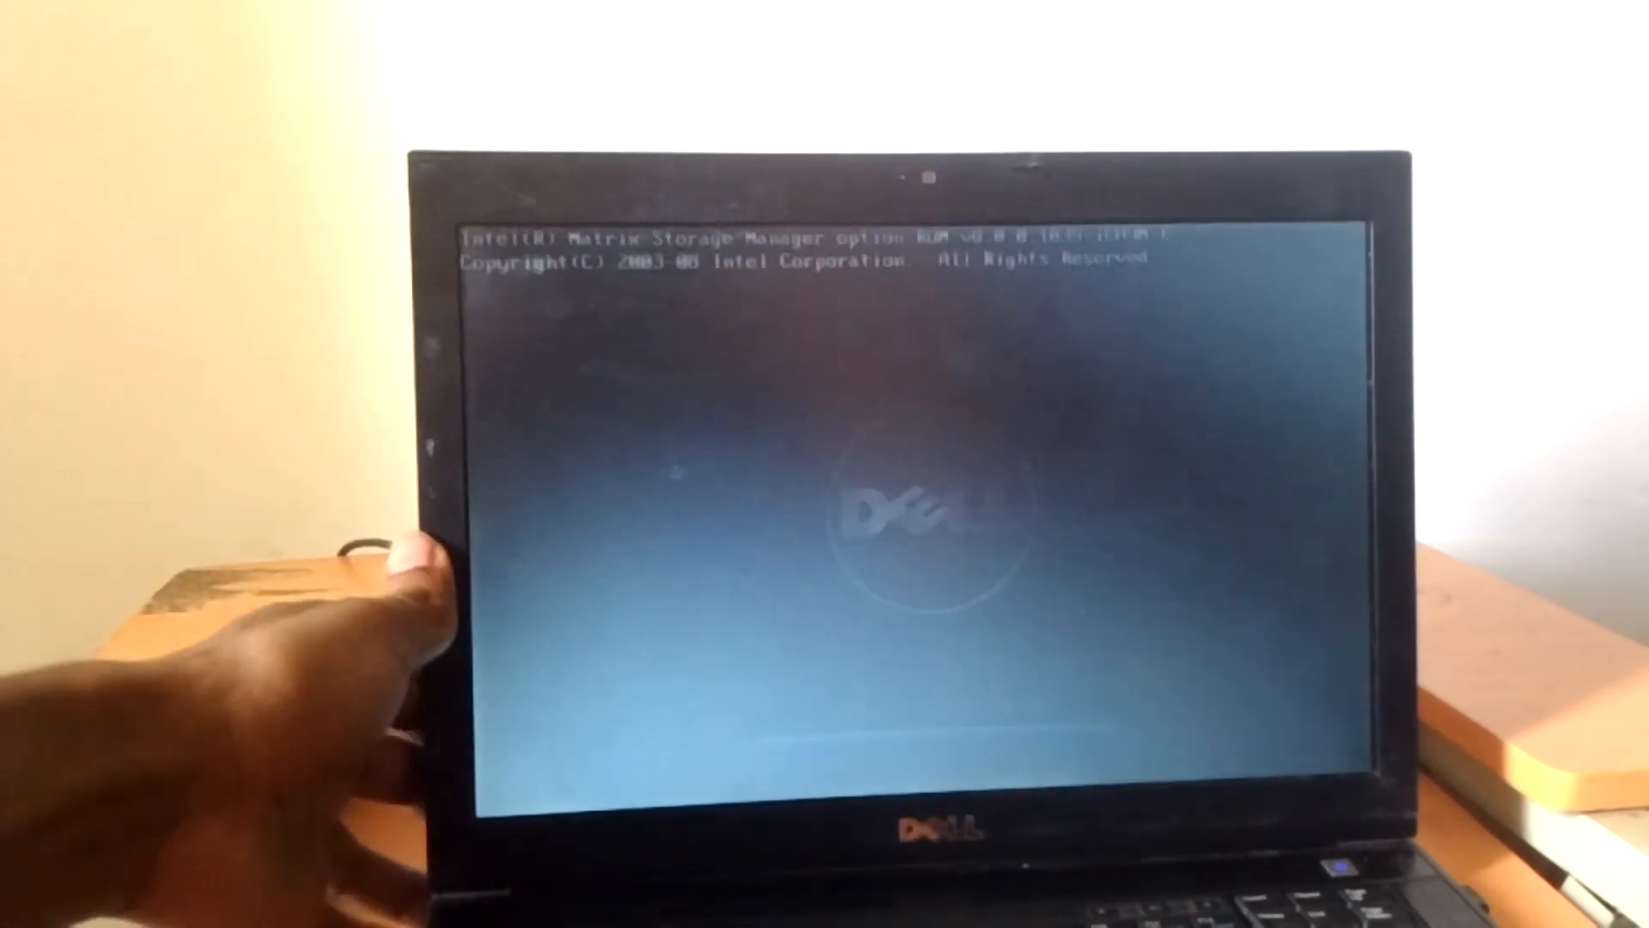